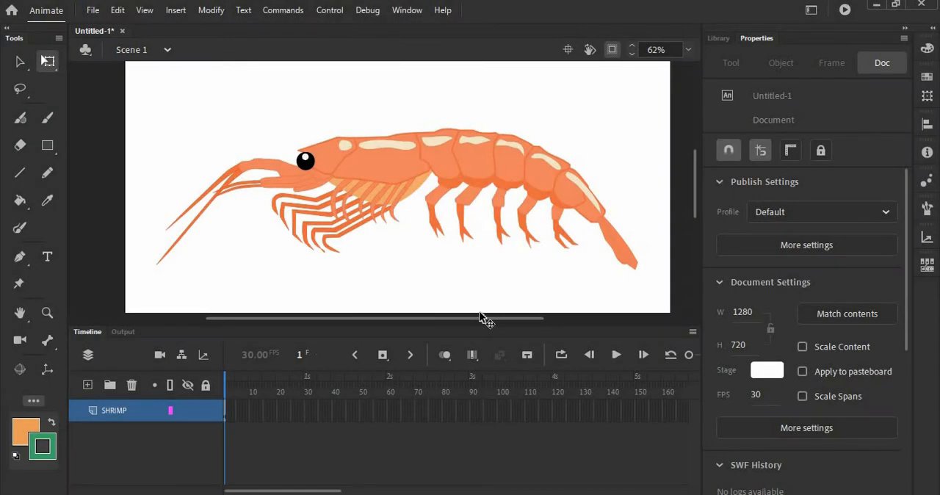
# Select the shrimp bitmap on the stage to begin rigging it
pyautogui.click(396, 198)
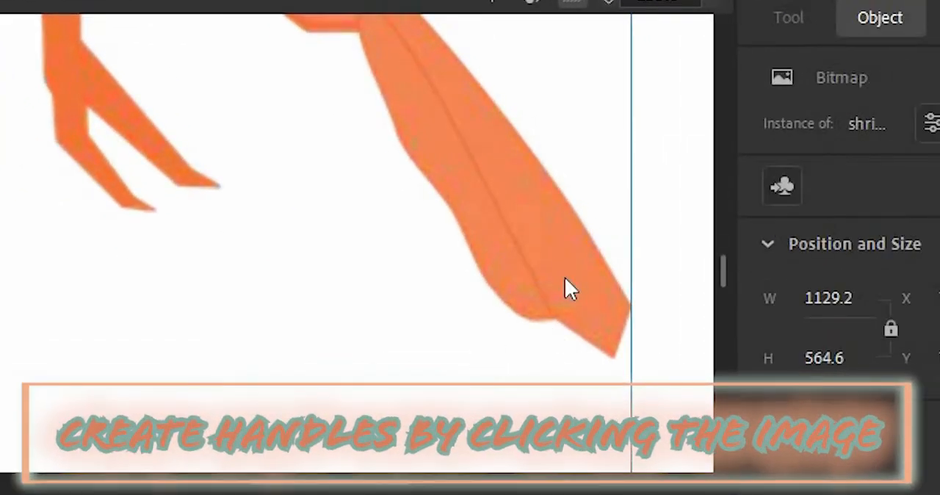
# Place Asset Warp handles on the shrimp's tail and on a leg joint
pyautogui.click(570, 287)
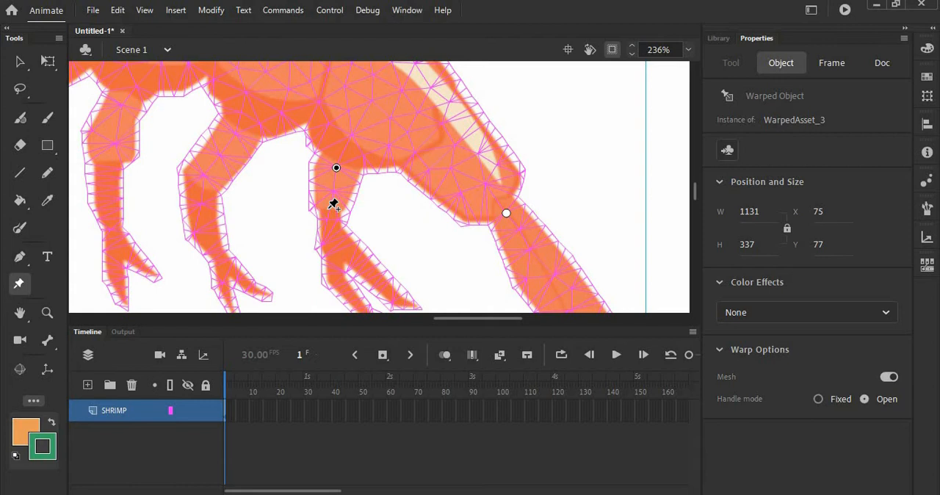
pyautogui.click(335, 204)
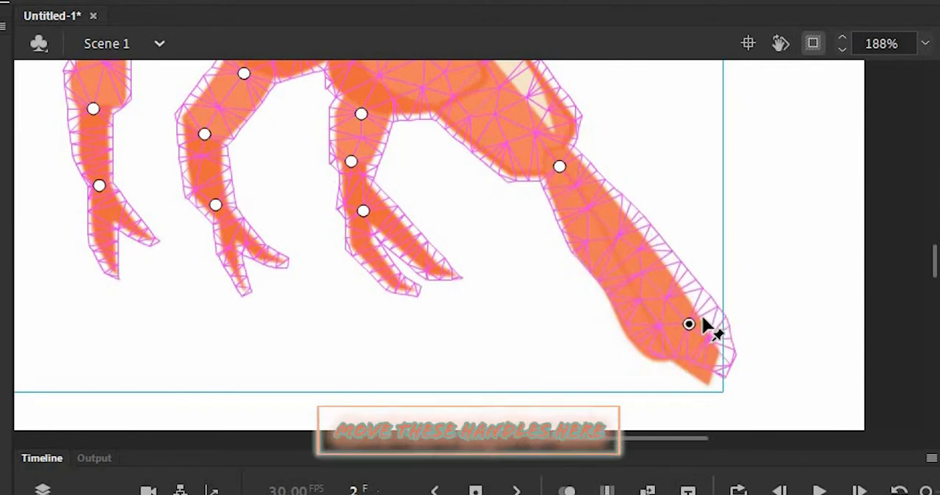
# Drag the tail-tip handle outward and reposition two leg handles into a new pose
pyautogui.moveTo(689, 324); pyautogui.dragTo(704, 298)
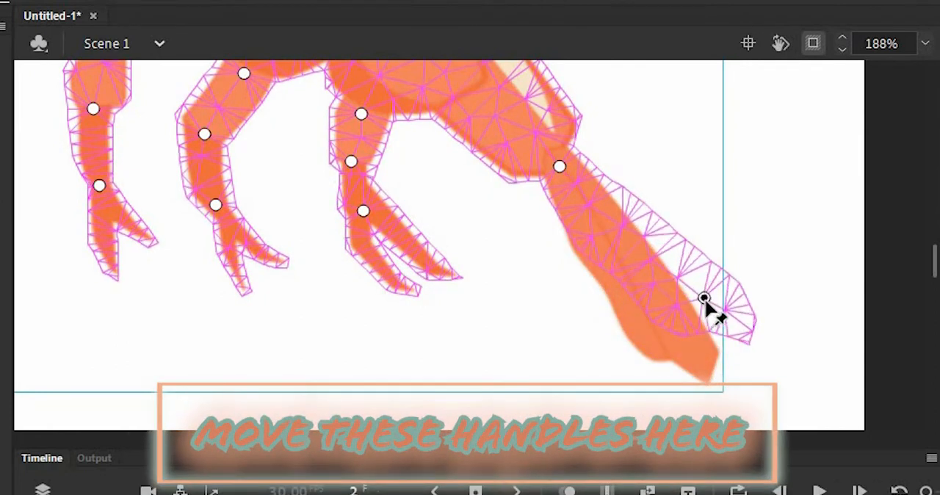
pyautogui.moveTo(704, 299); pyautogui.dragTo(371, 220)
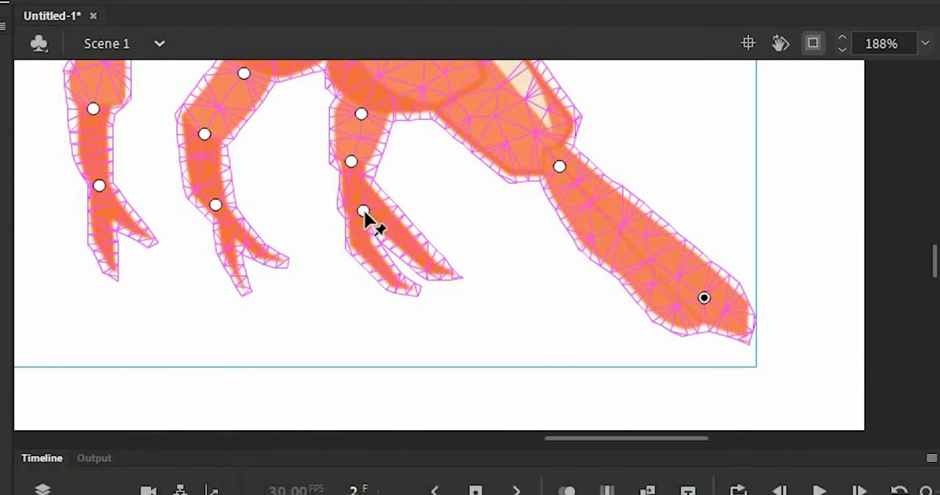
pyautogui.scroll(3)
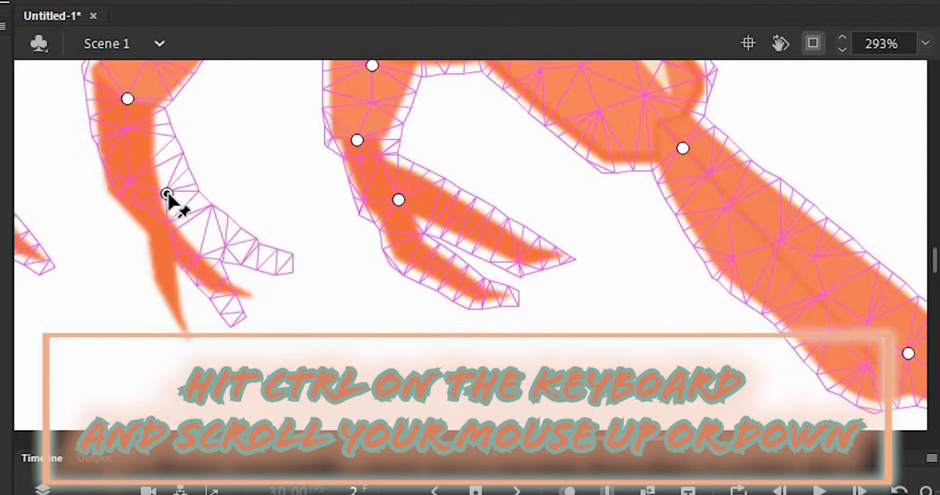
pyautogui.scroll(-3)
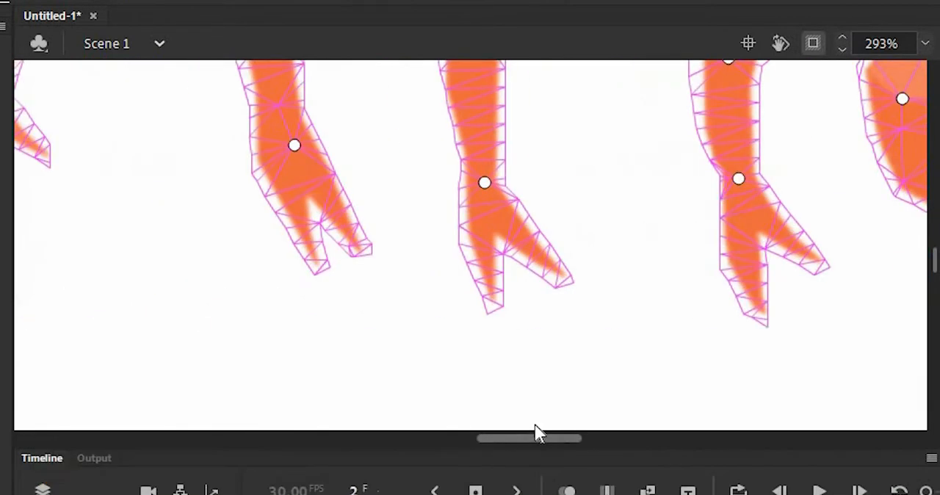
pyautogui.moveTo(529, 438); pyautogui.dragTo(610, 438)
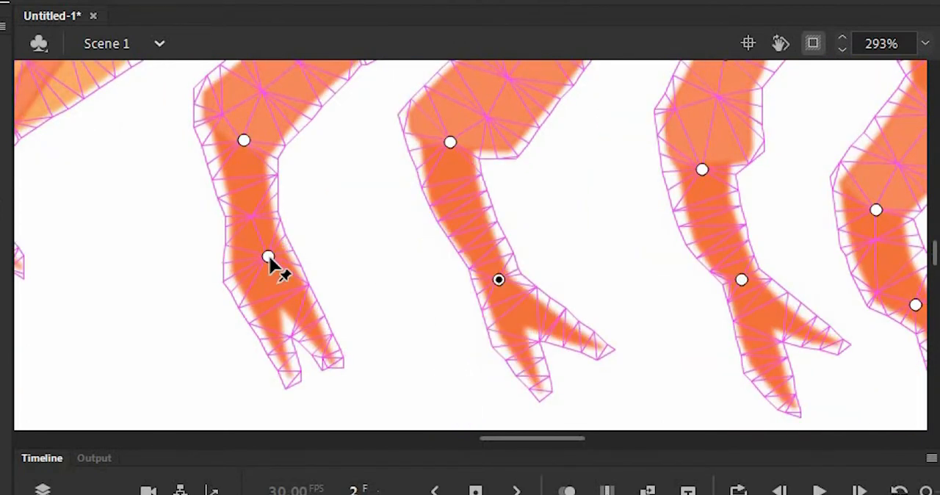
pyautogui.moveTo(269, 259); pyautogui.dragTo(298, 253)
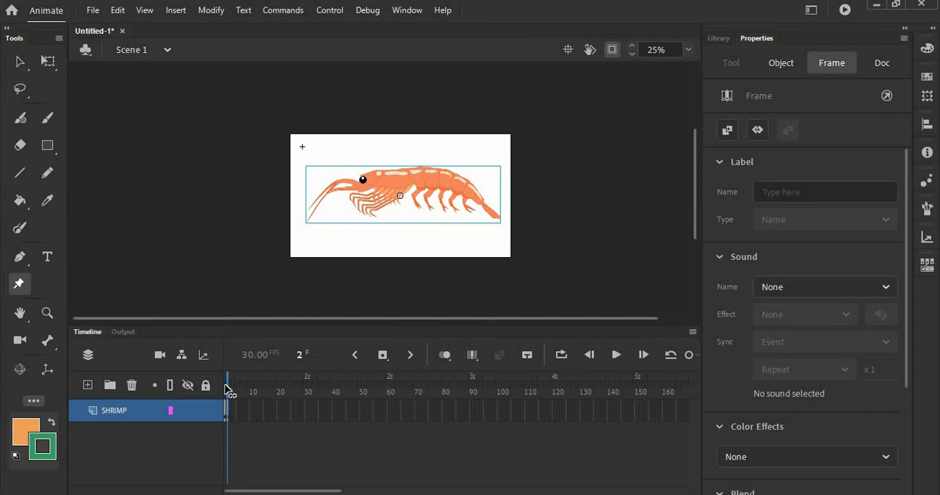
# Advance the SHRIMP layer to frame 3 for the next pose
pyautogui.click(882, 62)
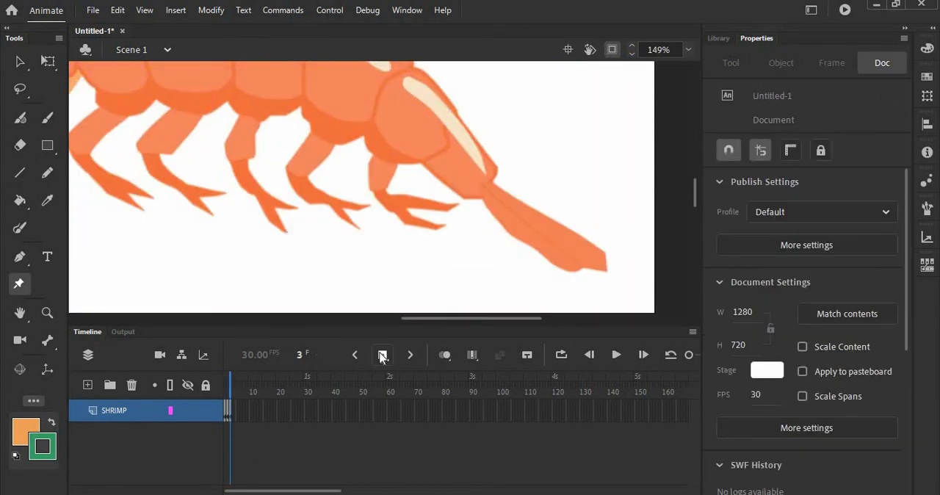
# Add a keyframe for the next leg and tail pose
pyautogui.click(410, 355)
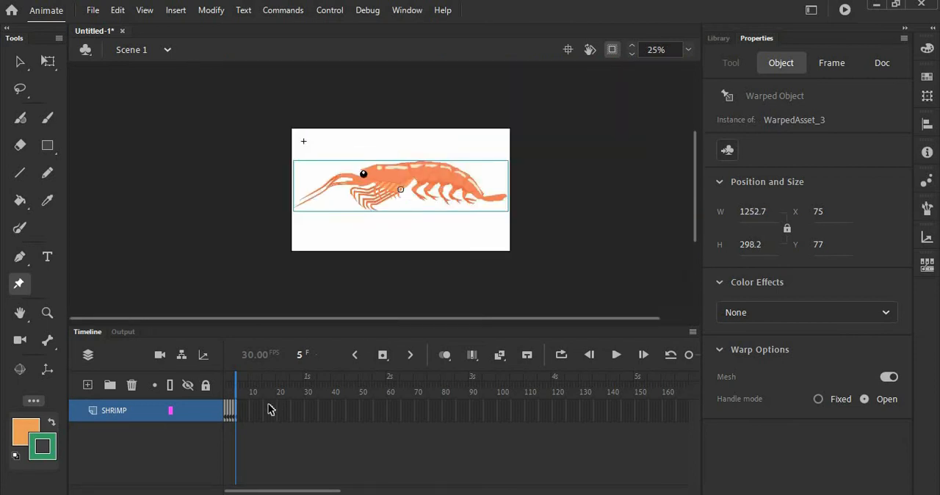
# Return the playhead to frame 1 and start playing the looped animation
pyautogui.click(882, 62)
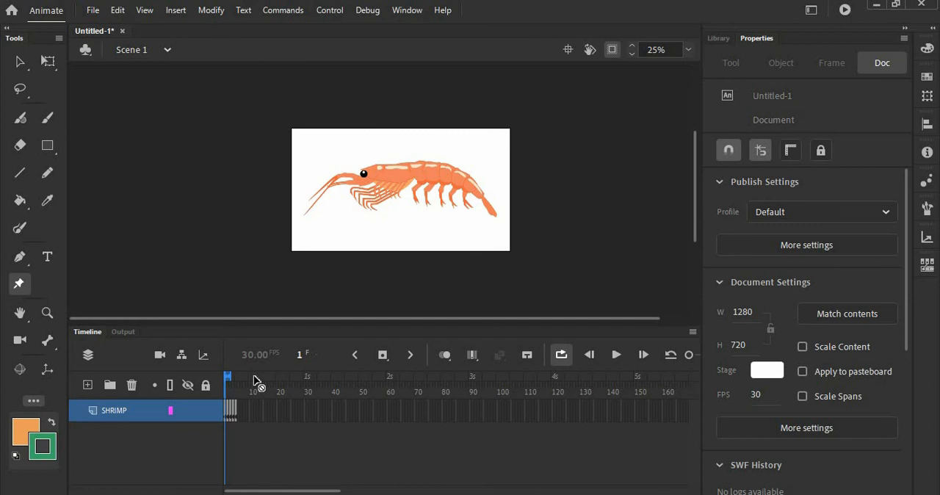
pyautogui.click(616, 355)
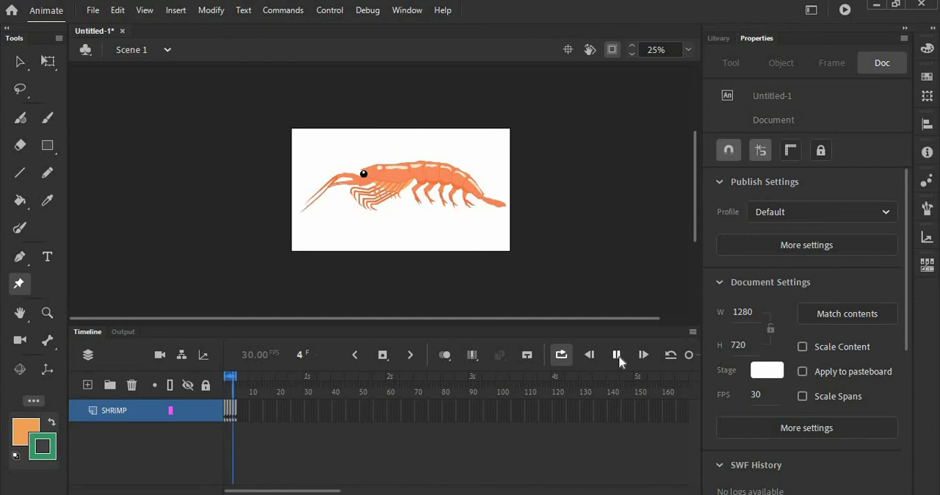